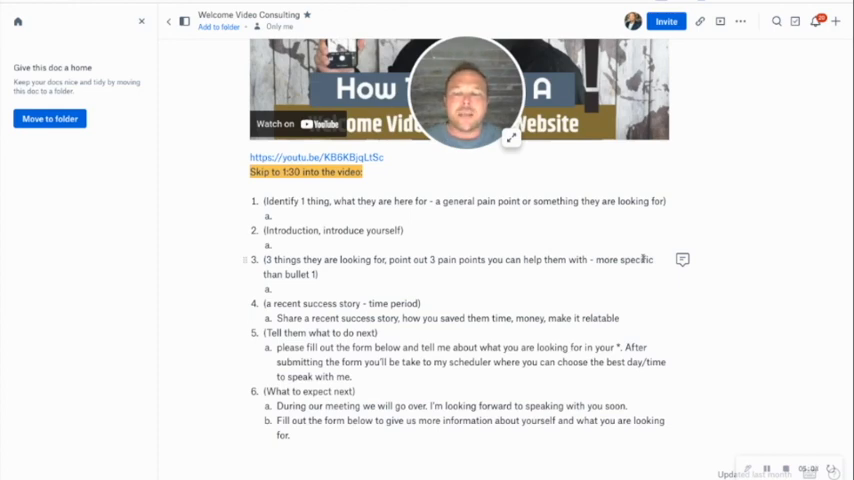
scroll("down", 3)
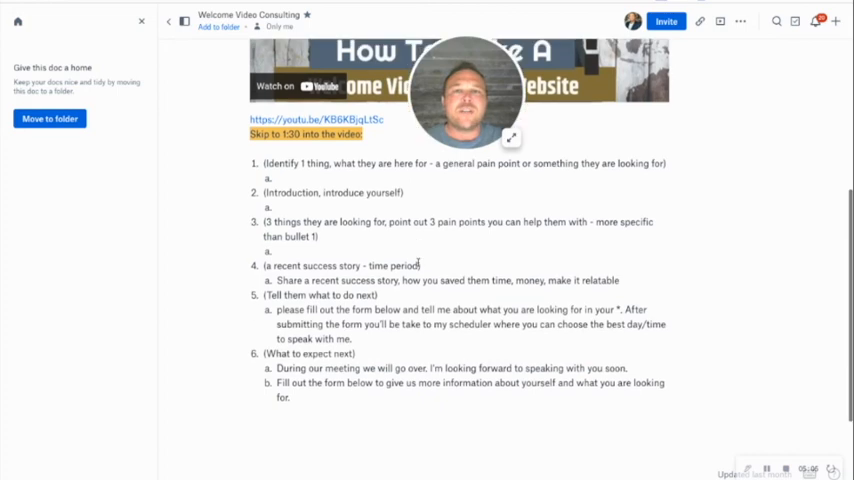